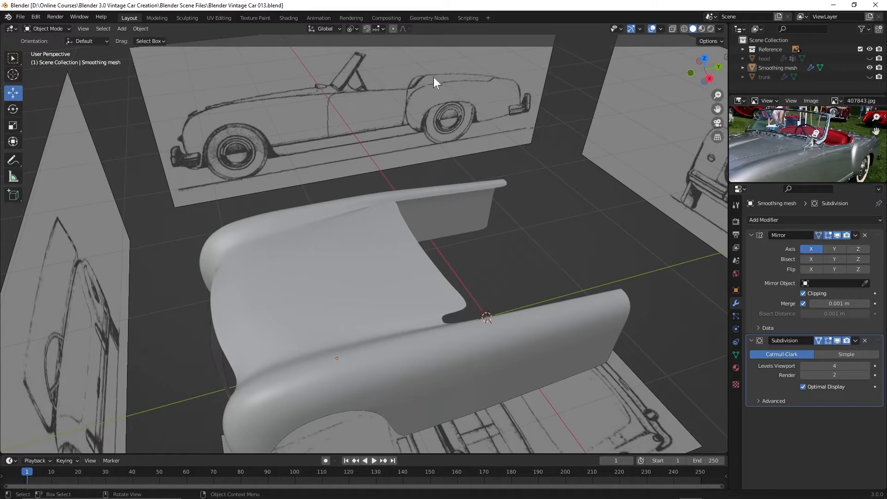
{"action": "mouse_move", "coordinate": [324, 91]}
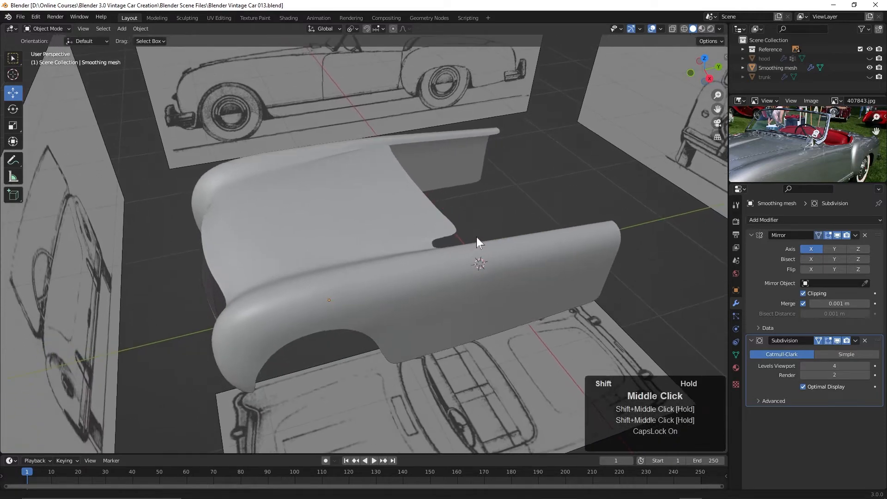
Enter Edit Mode on the car body mesh and view it straight down from the top.
{"action": "key", "text": "Tab"}
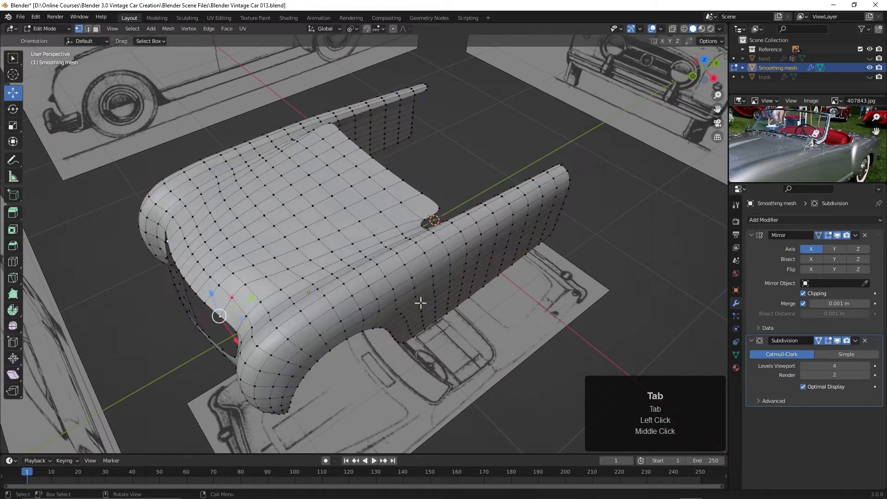
{"action": "left_click_drag", "start_coordinate": [419, 303], "coordinate": [244, 354]}
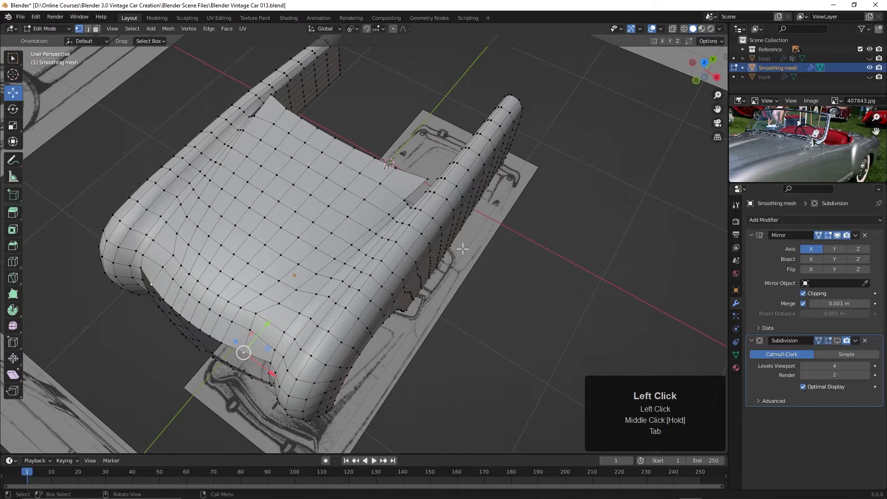
{"action": "key", "text": "KP_7"}
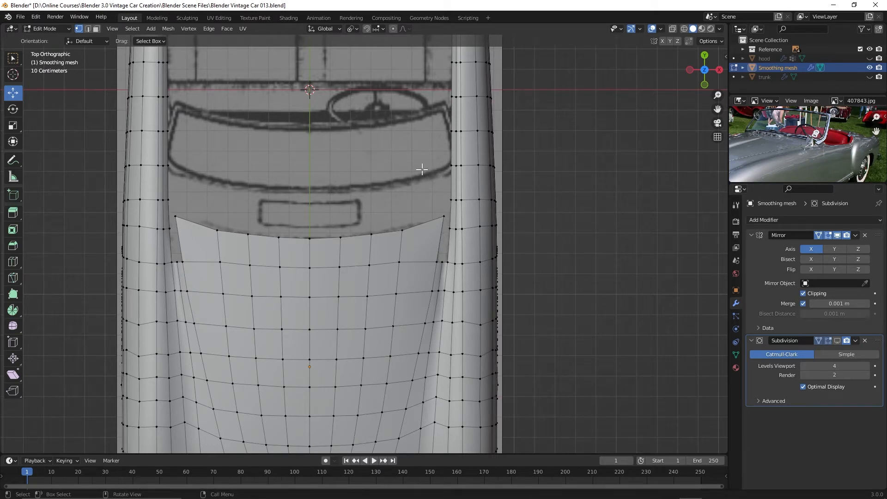
{"action": "mouse_move", "coordinate": [385, 181]}
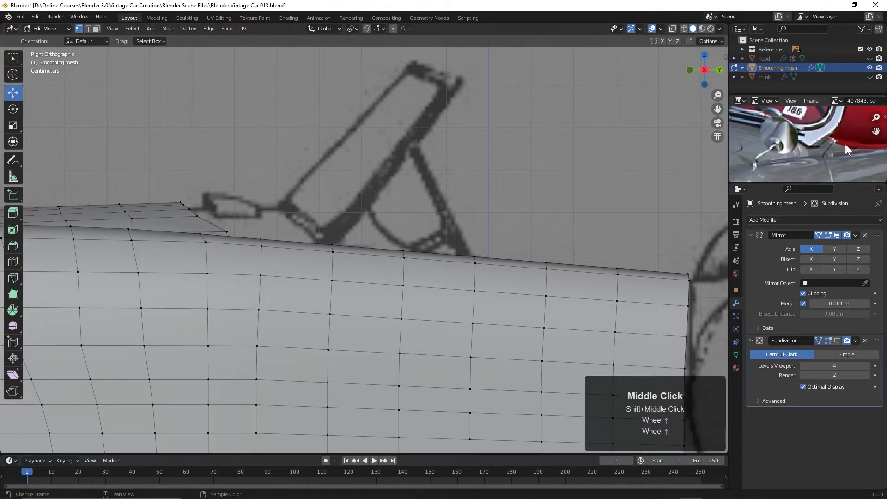
Load 1952-nash-healey-roadster-1.jpeg as the side-view reference in the Image Editor.
{"action": "left_click", "coordinate": [791, 100]}
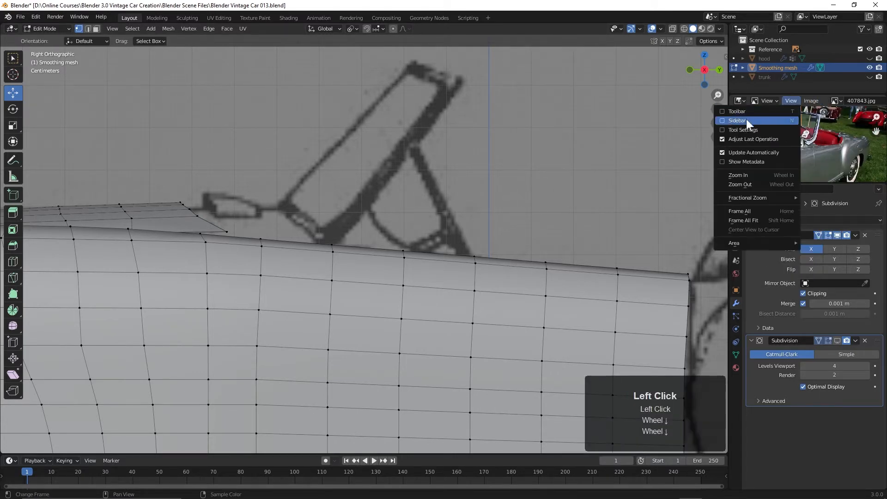
{"action": "left_click", "coordinate": [811, 101]}
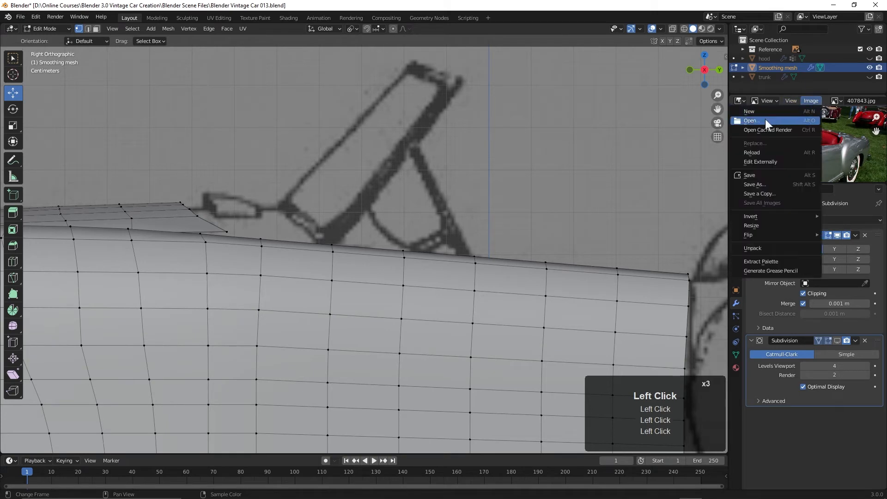
{"action": "left_click", "coordinate": [751, 120]}
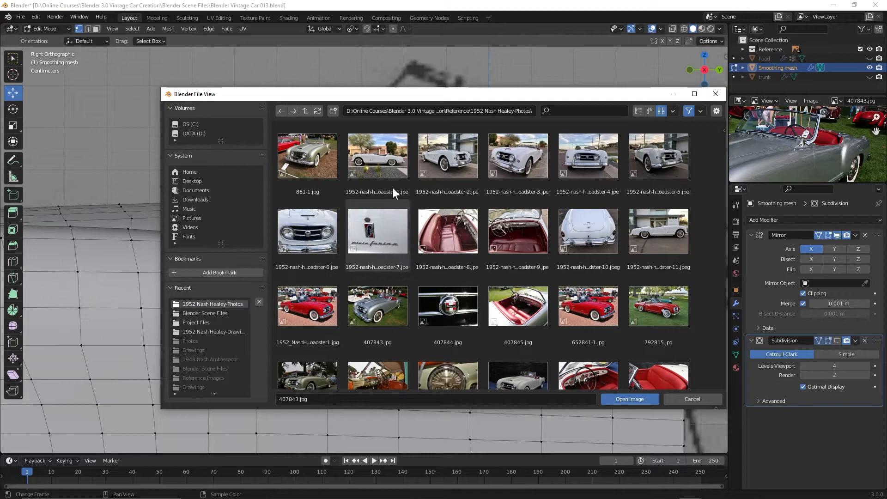
{"action": "scroll", "scroll_direction": "down", "scroll_amount": 3}
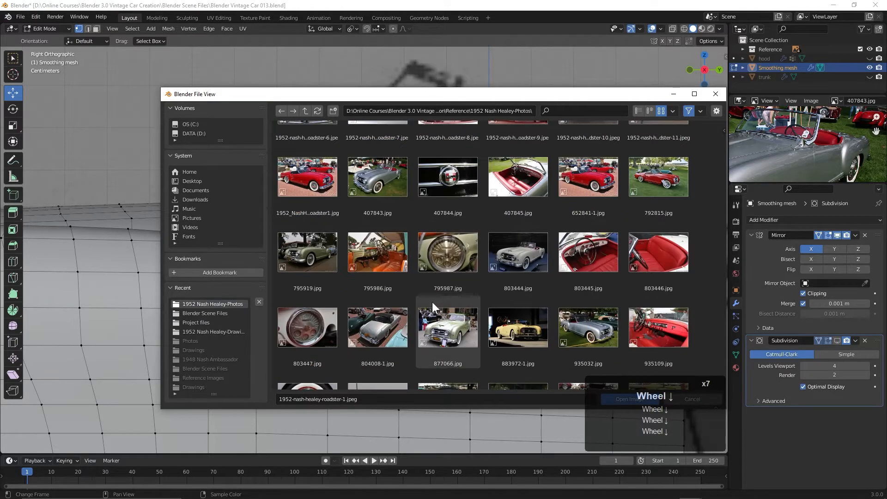
{"action": "scroll", "scroll_direction": "down", "scroll_amount": 3}
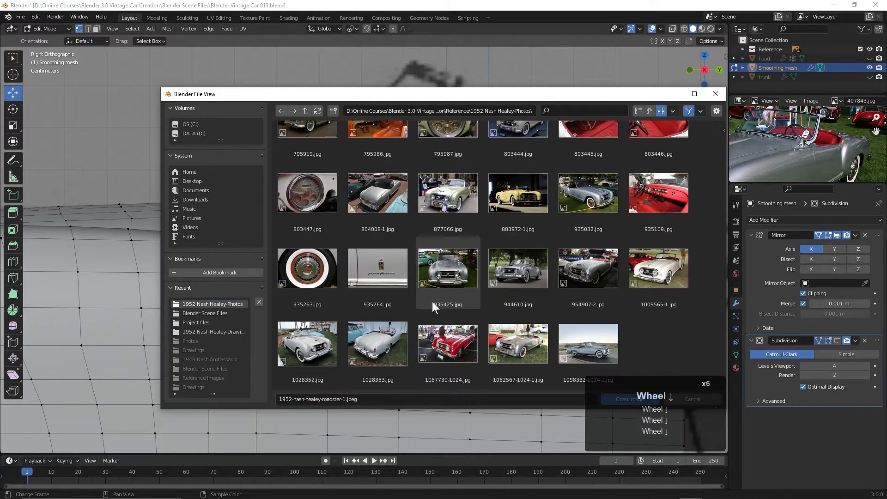
{"action": "scroll", "scroll_direction": "down", "scroll_amount": 3}
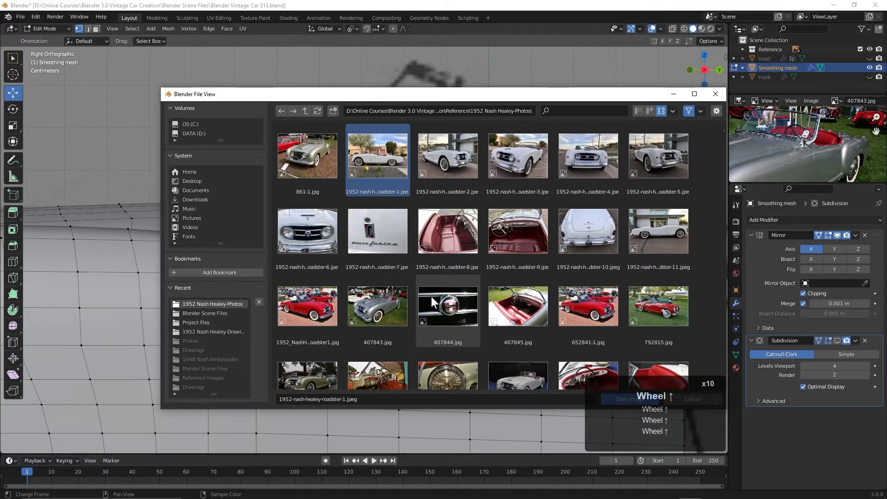
{"action": "double_click", "coordinate": [377, 156]}
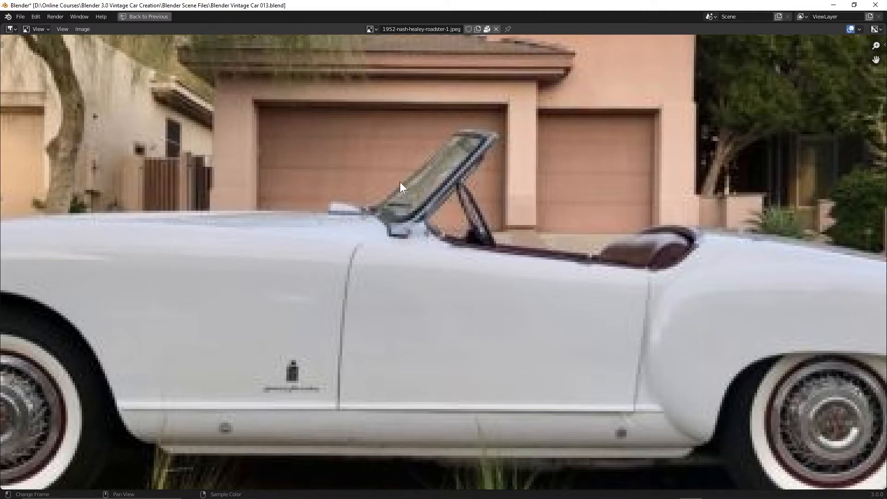
{"action": "scroll", "scroll_direction": "down", "scroll_amount": 3}
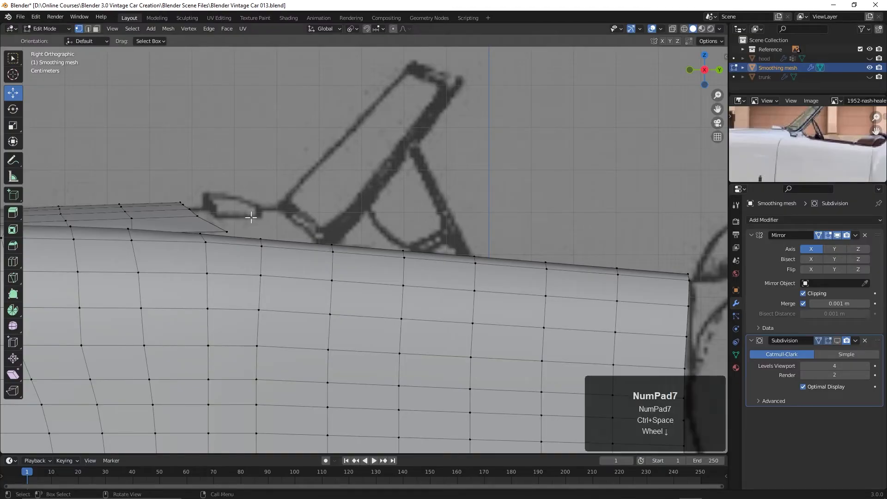
Select the deck's front edge from middle to corner vertex, then switch to quad view.
{"action": "key", "text": "KP_7"}
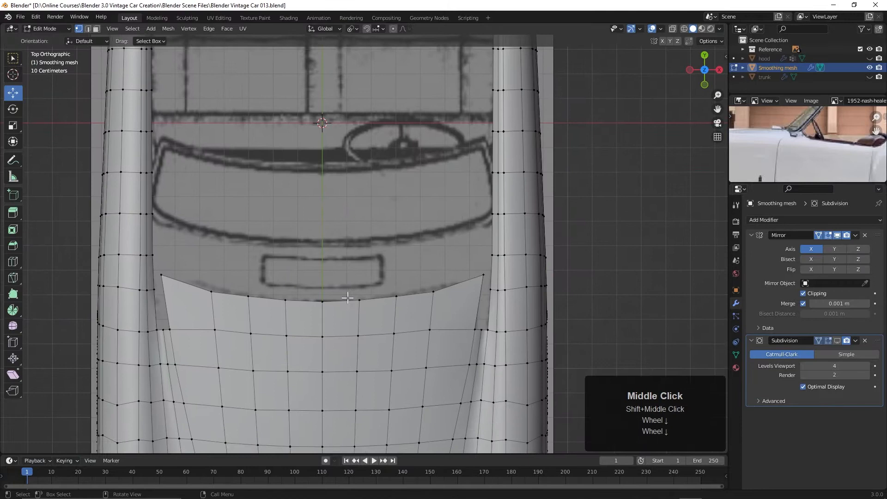
{"action": "left_click", "coordinate": [321, 302]}
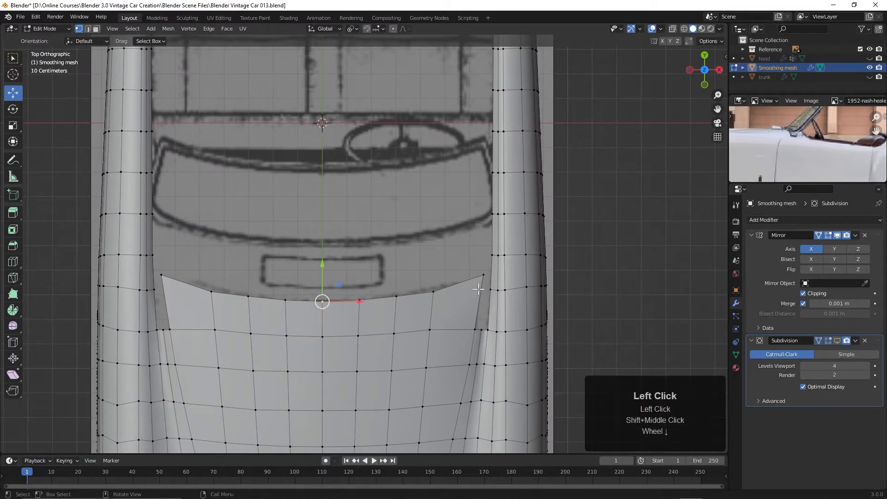
{"action": "left_click", "coordinate": [483, 275]}
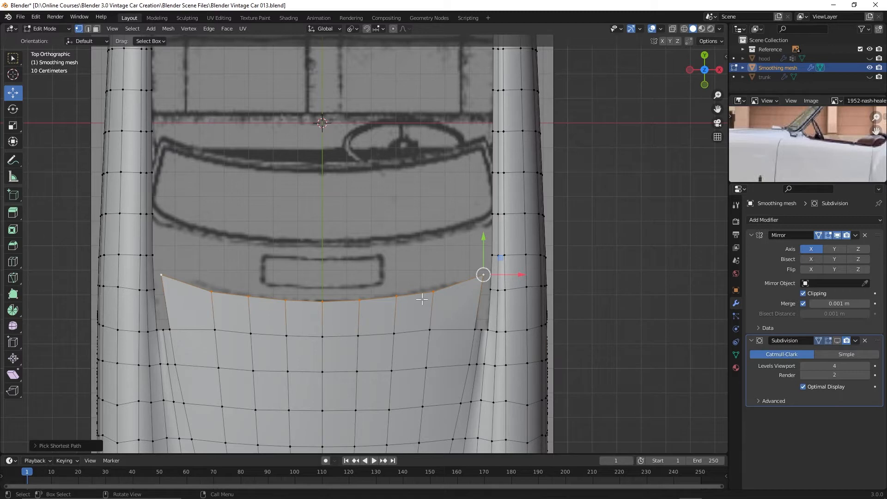
{"action": "key", "text": "ctrl+alt+q"}
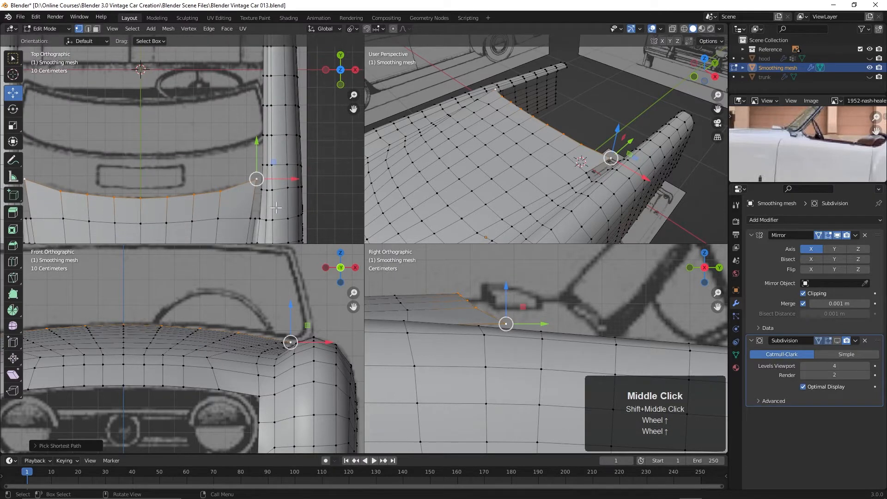
Extrude the cowl edge twice, pulling the new strip forward toward the windshield.
{"action": "key", "text": "e"}
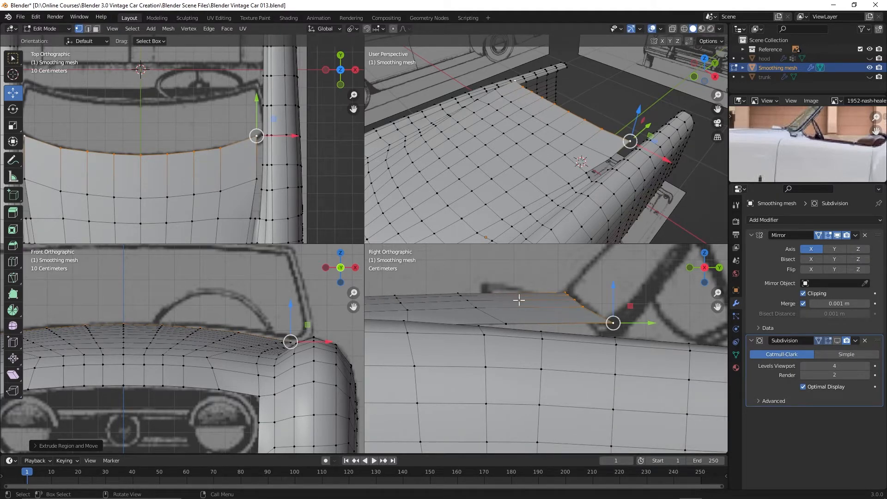
{"action": "mouse_move", "coordinate": [224, 174]}
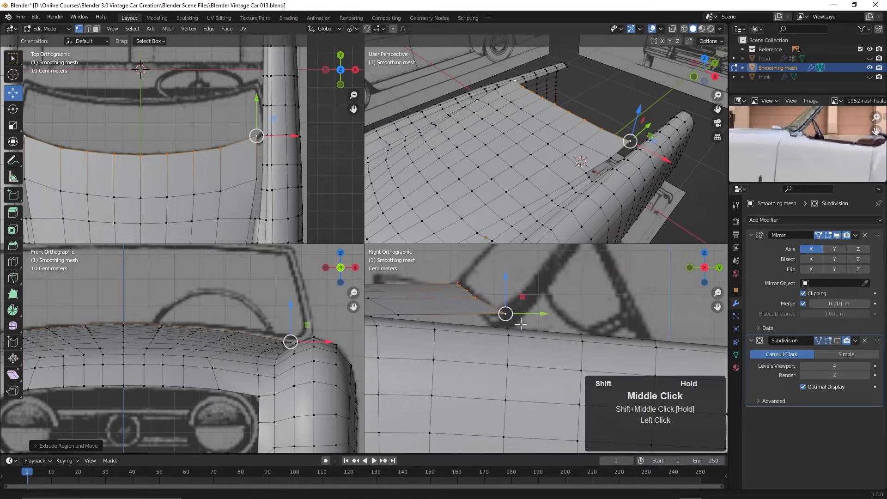
{"action": "key", "text": "e"}
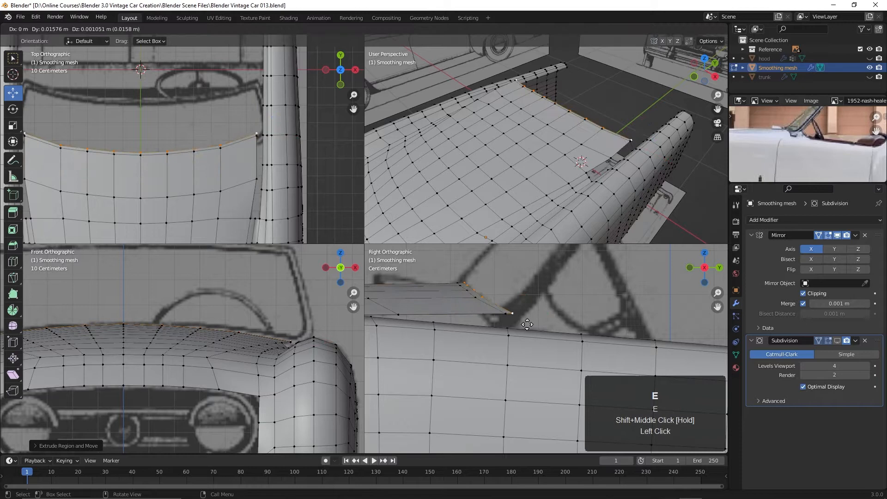
{"action": "left_click_drag", "start_coordinate": [526, 314], "coordinate": [587, 327]}
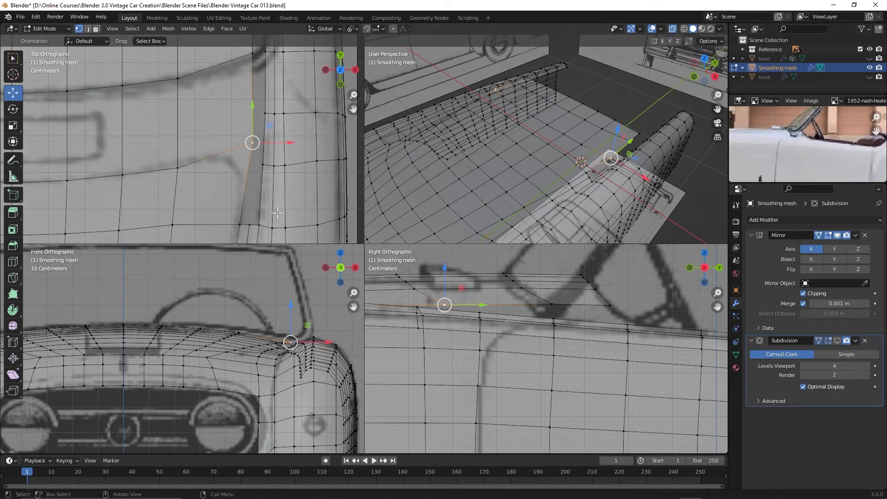
{"action": "mouse_move", "coordinate": [286, 179]}
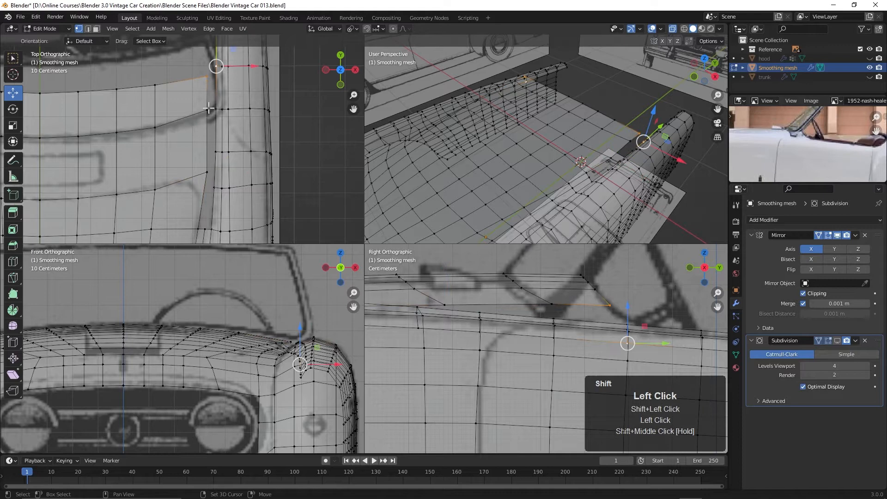
Select the vertex where deck meets fender and slide it to smooth the crease.
{"action": "left_click", "coordinate": [208, 109]}
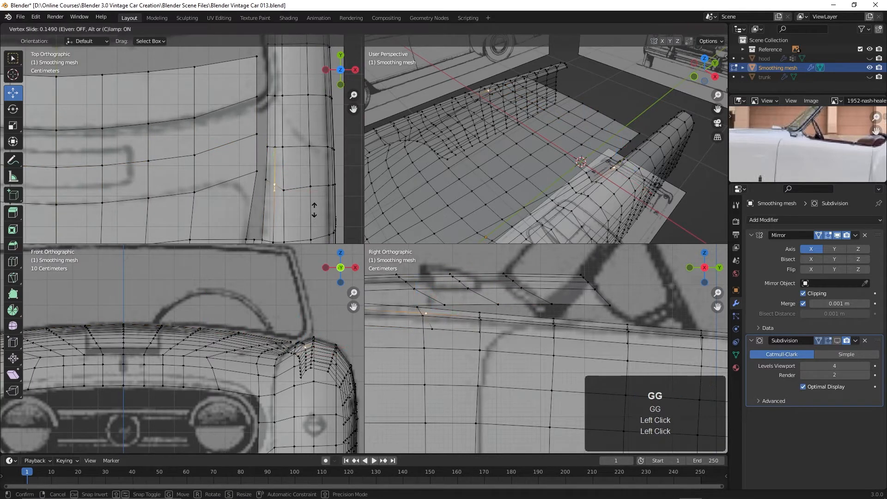
{"action": "mouse_move", "coordinate": [310, 208]}
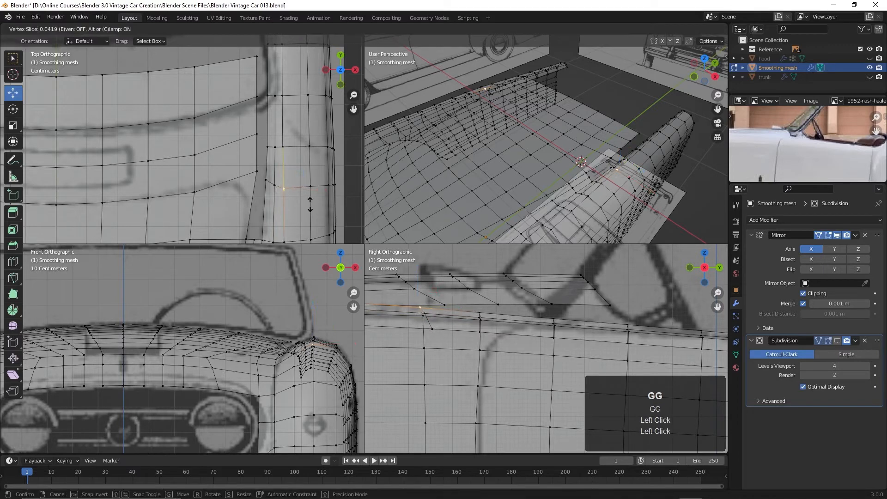
{"action": "mouse_move", "coordinate": [291, 155]}
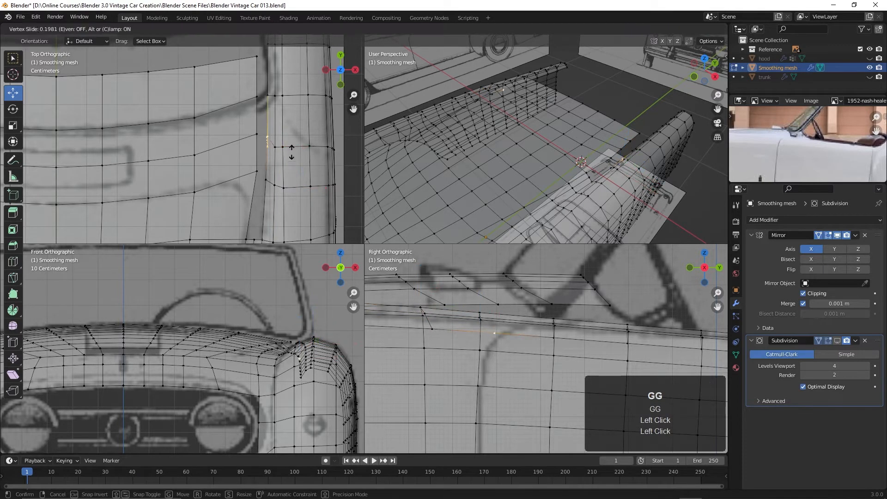
{"action": "key", "text": "G"}
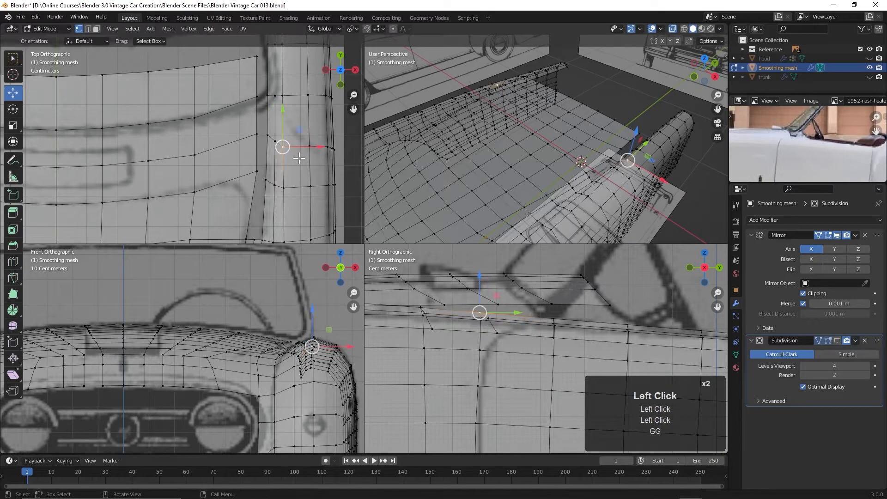
{"action": "left_click_drag", "start_coordinate": [282, 147], "coordinate": [290, 198]}
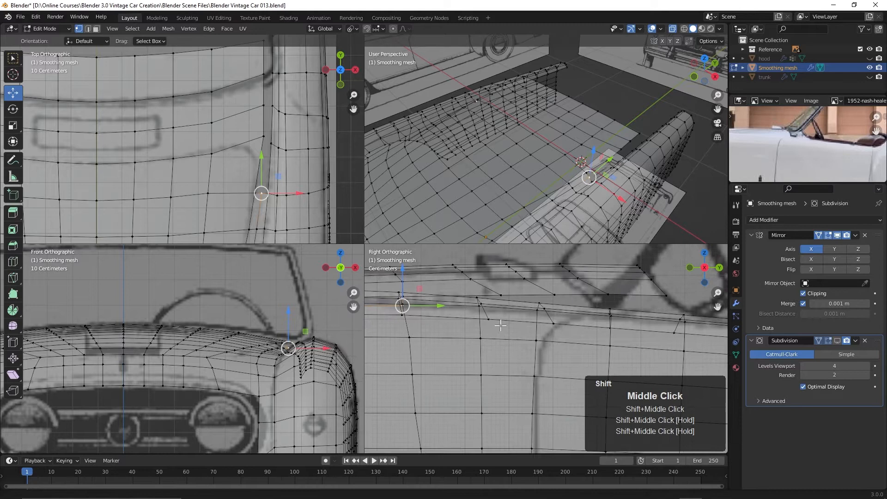
Move the windshield-corner crease vertex in the Top and Right views to ease the corner.
{"action": "key", "text": "E"}
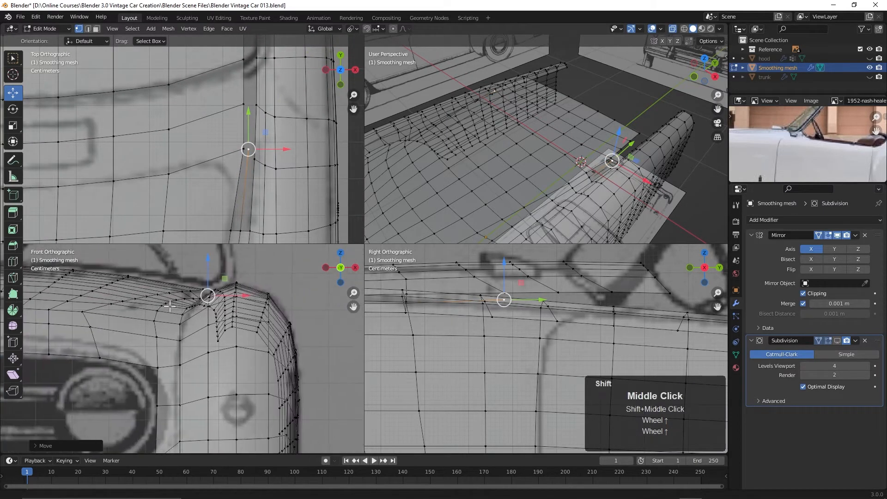
{"action": "key", "text": "g"}
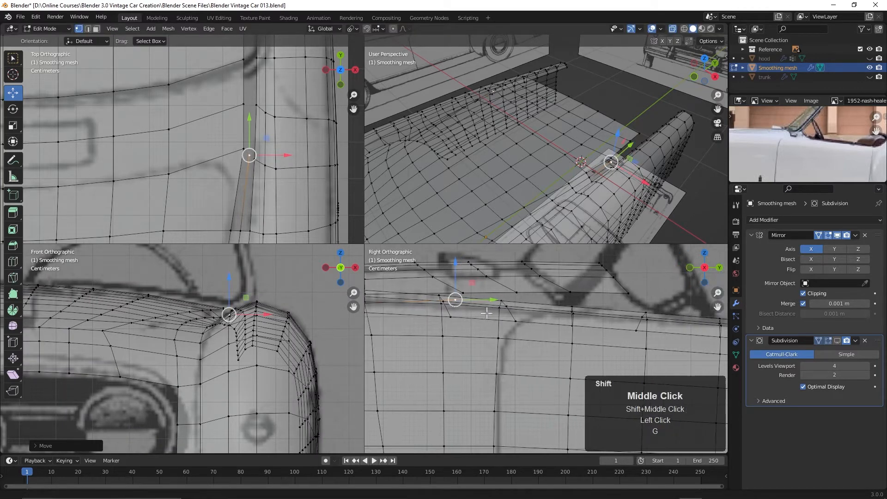
{"action": "key", "text": "e"}
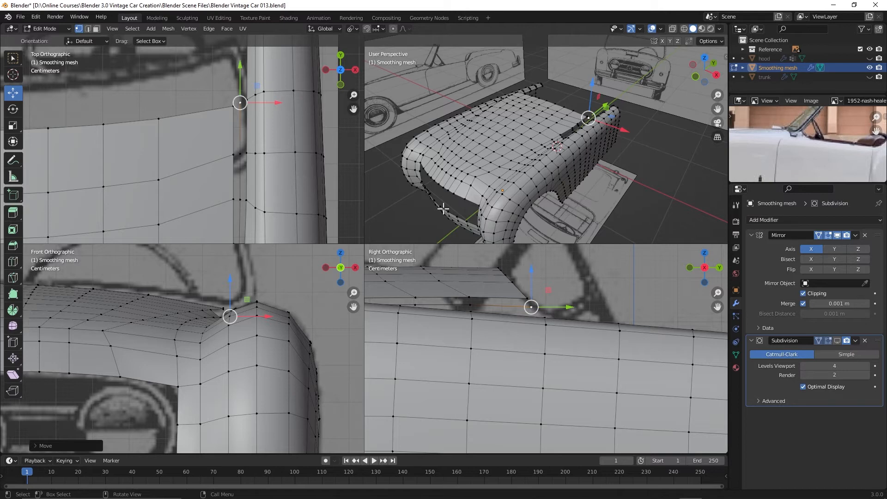
{"action": "mouse_move", "coordinate": [432, 193]}
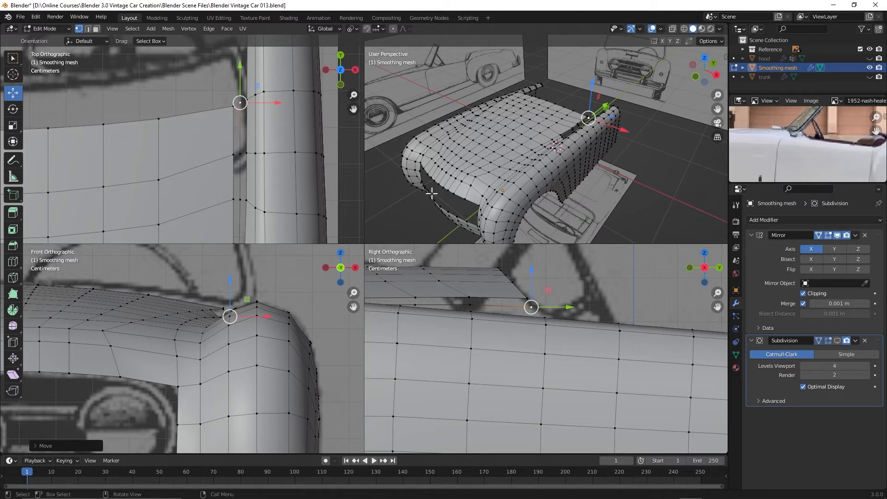
{"action": "scroll", "scroll_direction": "down", "scroll_amount": 3}
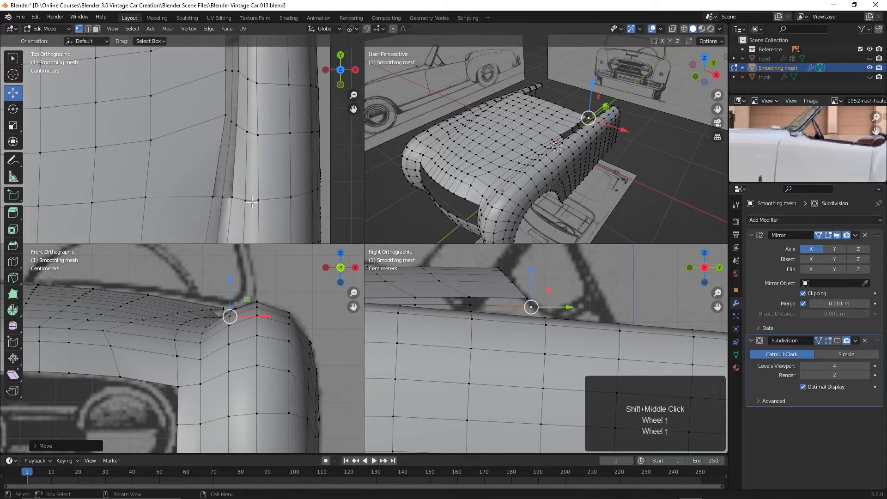
{"action": "scroll", "scroll_direction": "down", "scroll_amount": 3}
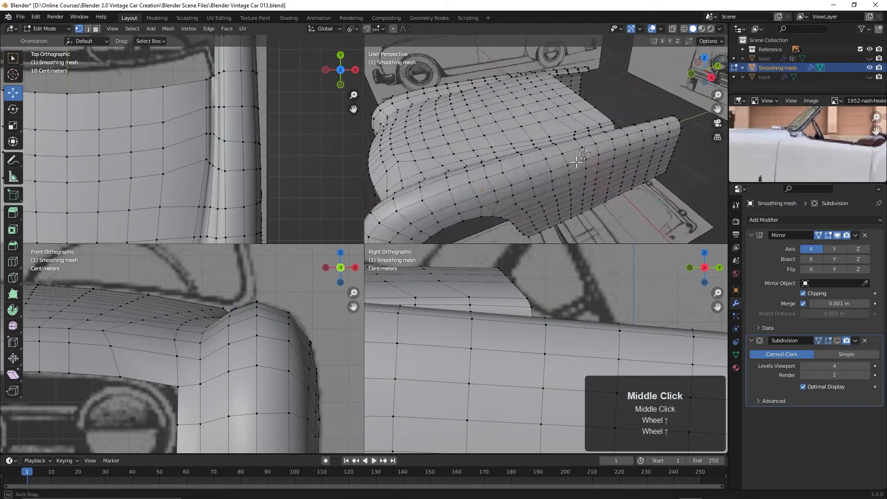
{"action": "left_click_drag", "start_coordinate": [580, 162], "coordinate": [610, 180]}
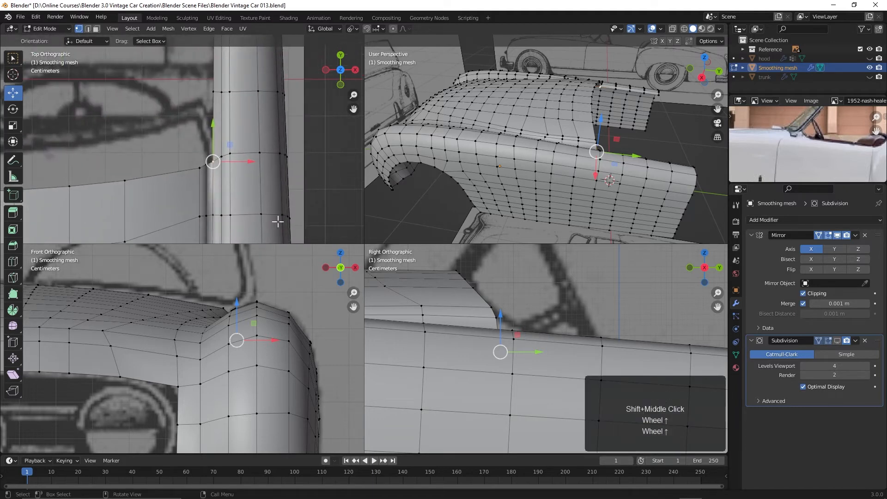
Vertex-slide the ridge vertices on the windshield side and confirm the slide.
{"action": "key", "text": "G"}
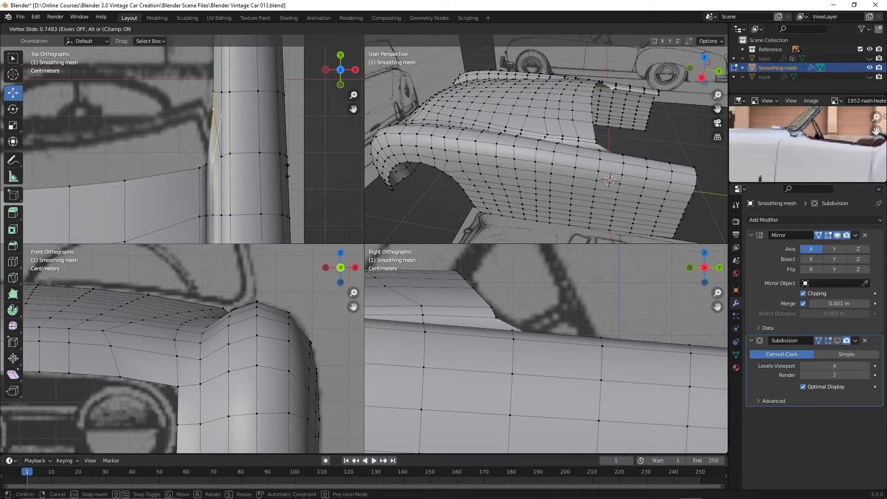
{"action": "mouse_move", "coordinate": [219, 129]}
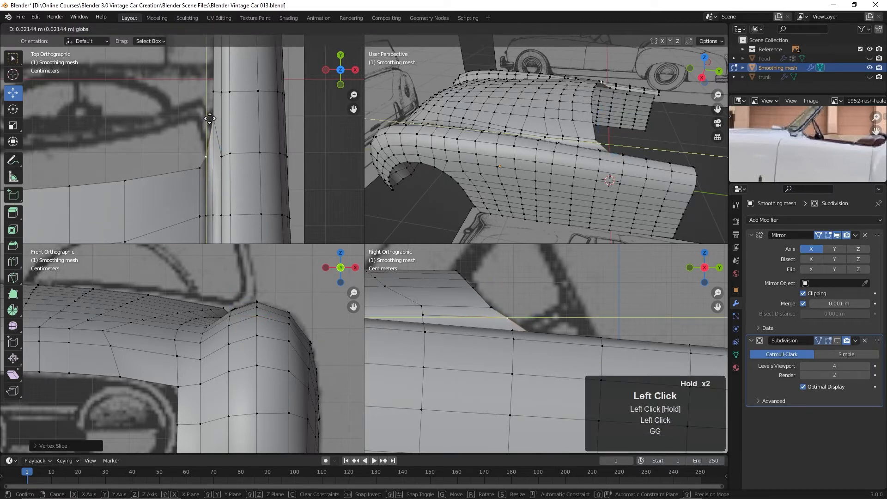
{"action": "left_click", "coordinate": [210, 121]}
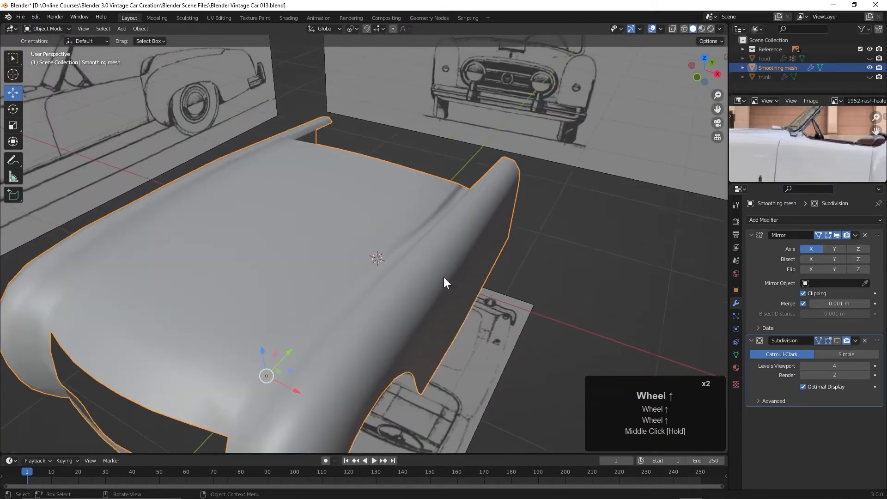
Orbit around the smoothed hood ridge, then drag a crease vertex to soften the fold.
{"action": "left_click_drag", "start_coordinate": [447, 283], "coordinate": [439, 186]}
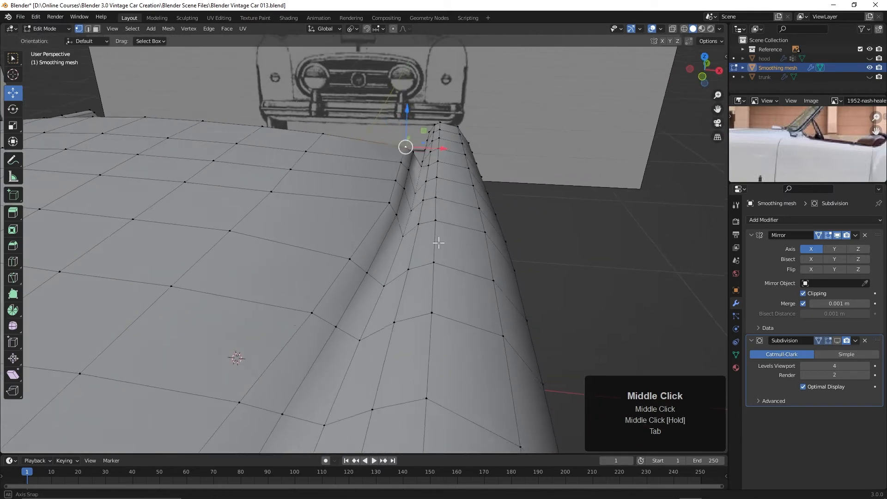
{"action": "left_click_drag", "start_coordinate": [439, 244], "coordinate": [390, 201]}
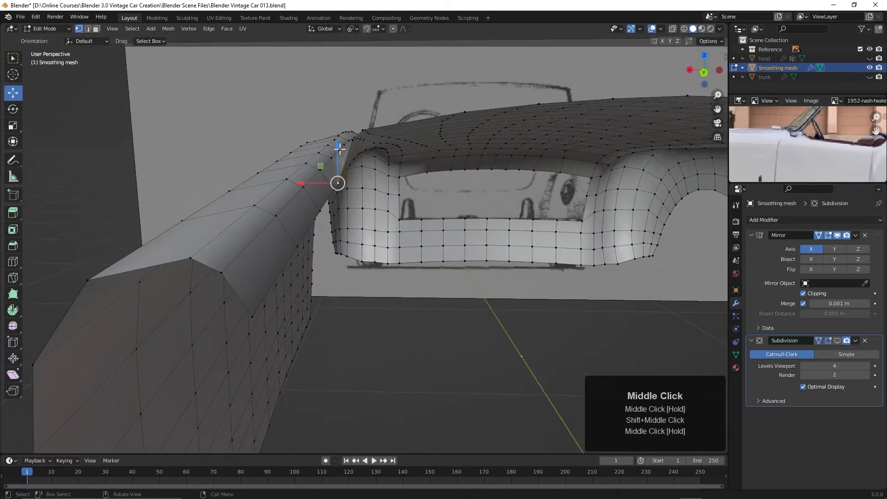
{"action": "left_click_drag", "start_coordinate": [337, 183], "coordinate": [337, 168]}
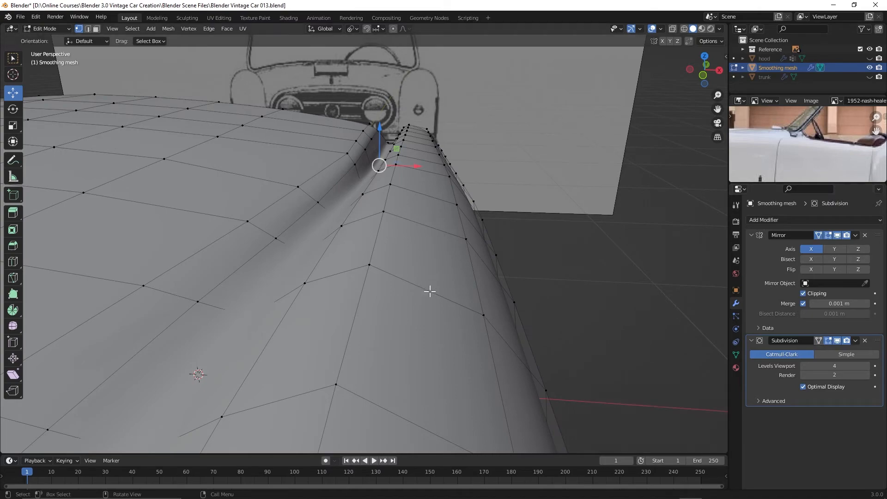
{"action": "mouse_move", "coordinate": [473, 277]}
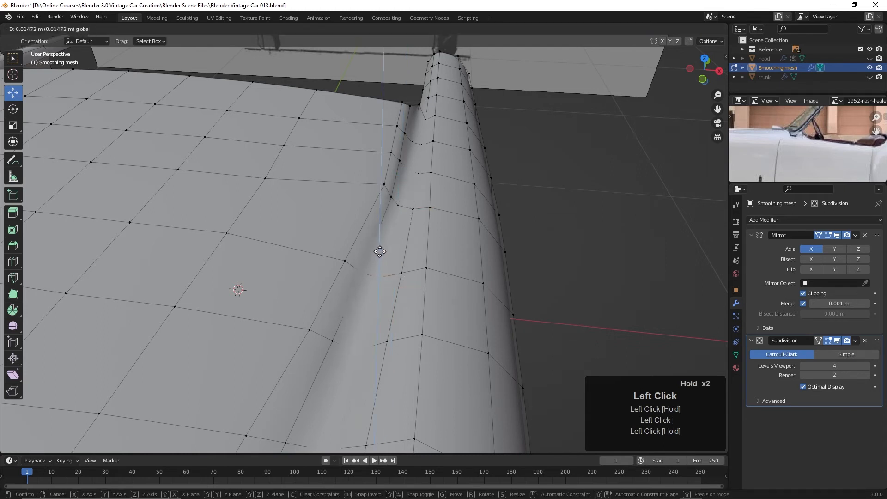
{"action": "left_click_drag", "start_coordinate": [380, 251], "coordinate": [356, 322]}
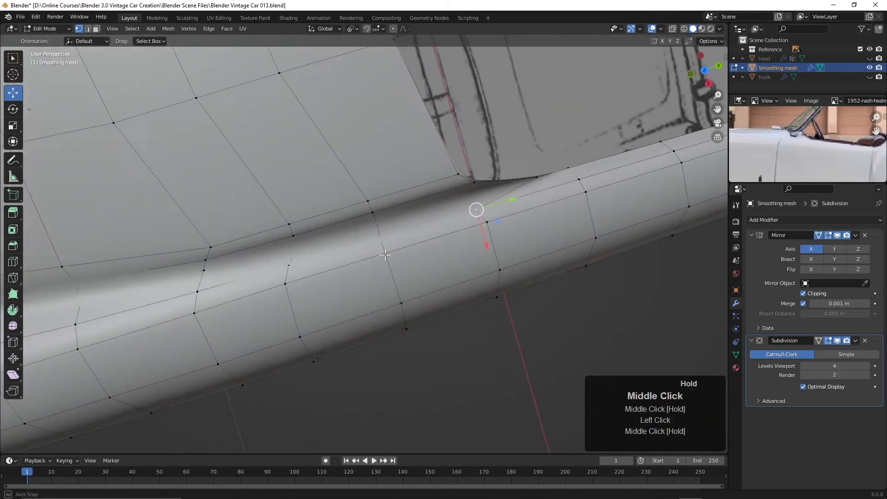
Vertex-slide the fender ridge vertices behind the windshield so the crease flows evenly.
{"action": "key", "text": "g"}
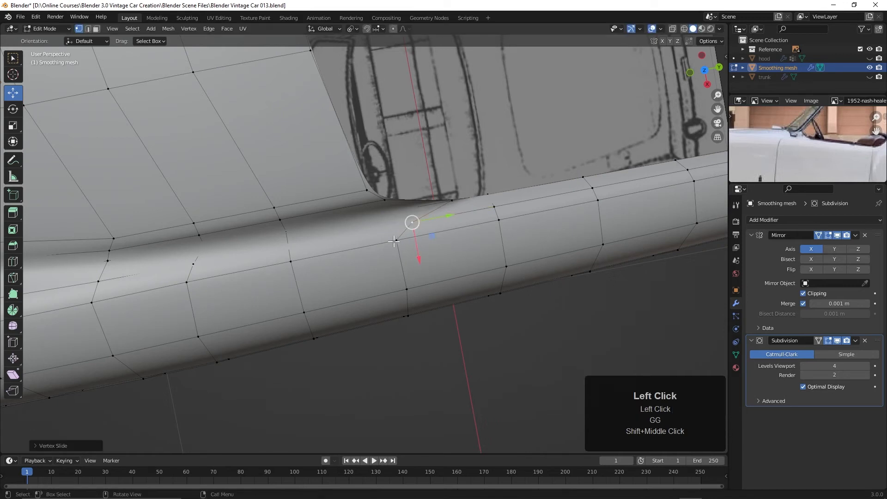
{"action": "key", "text": "G"}
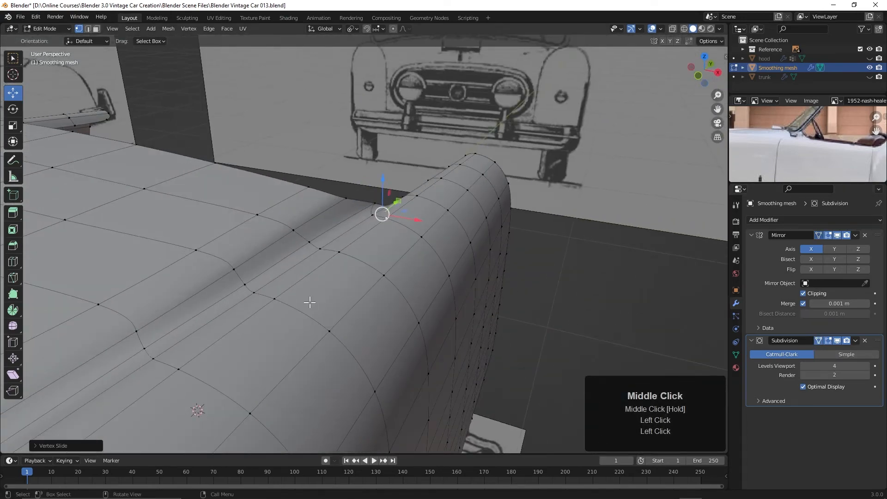
{"action": "scroll", "scroll_direction": "down", "scroll_amount": 3}
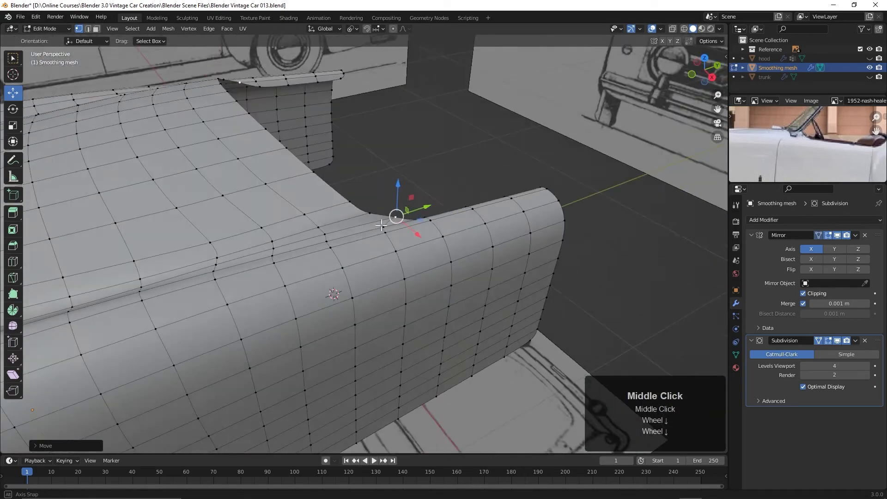
{"action": "left_click_drag", "start_coordinate": [396, 226], "coordinate": [349, 217]}
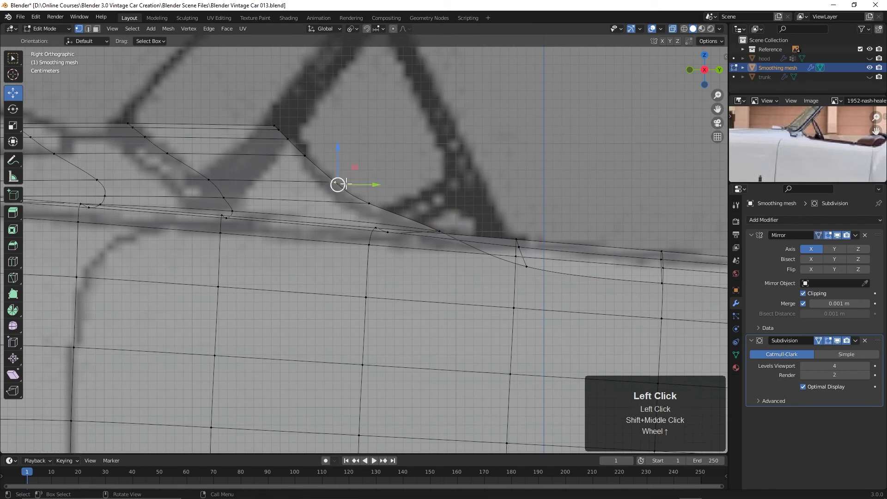
Drag the windshield-corner vertex down onto the ridge line in the side view.
{"action": "left_click_drag", "start_coordinate": [338, 184], "coordinate": [359, 202]}
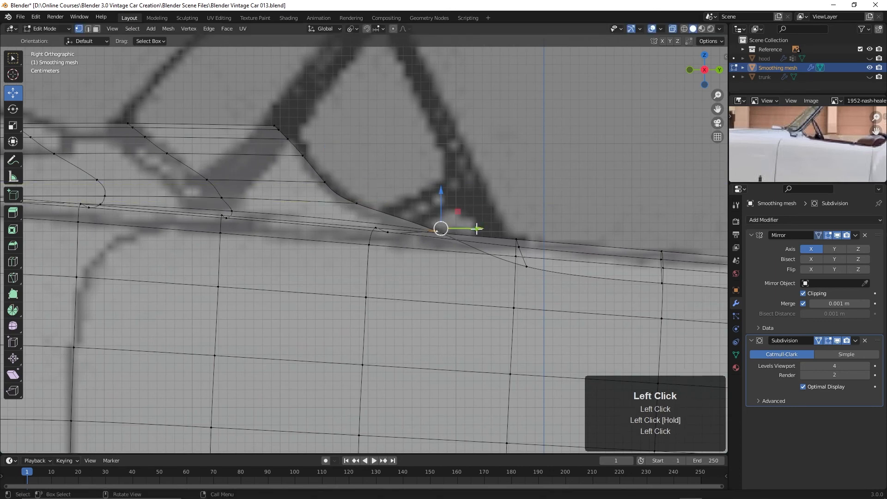
{"action": "left_click_drag", "start_coordinate": [440, 228], "coordinate": [415, 240]}
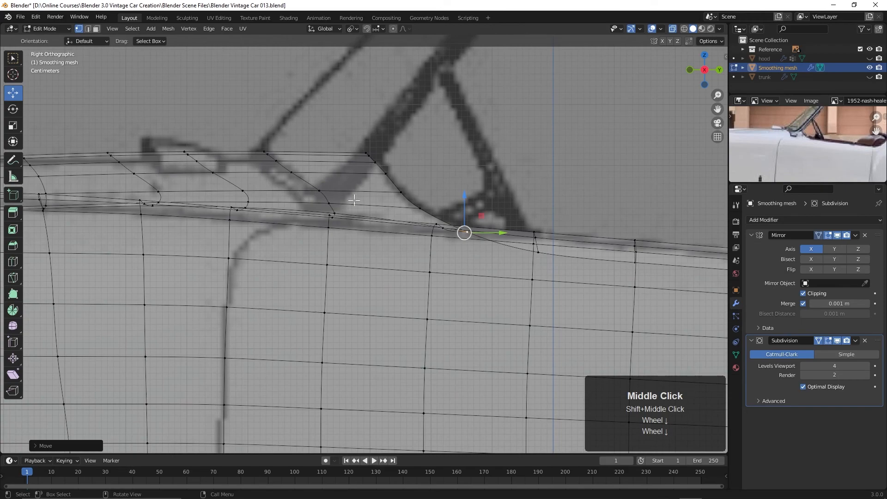
{"action": "scroll", "scroll_direction": "down", "scroll_amount": 3}
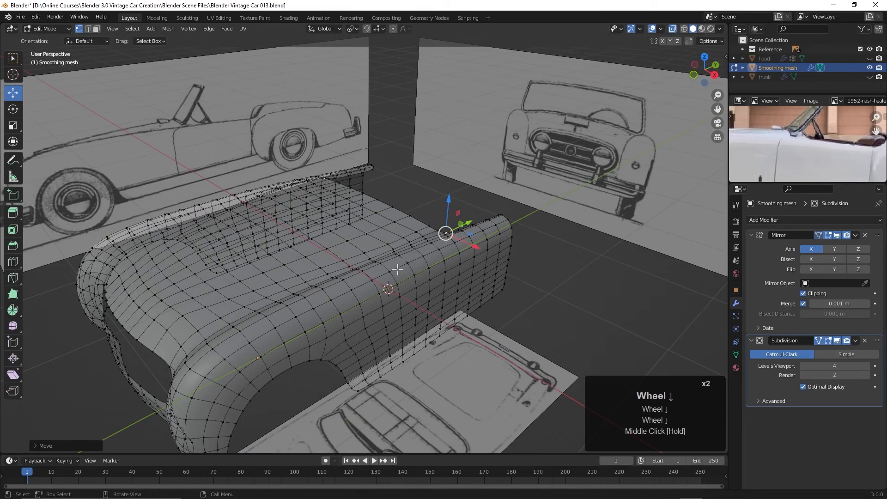
{"action": "key", "text": "Tab"}
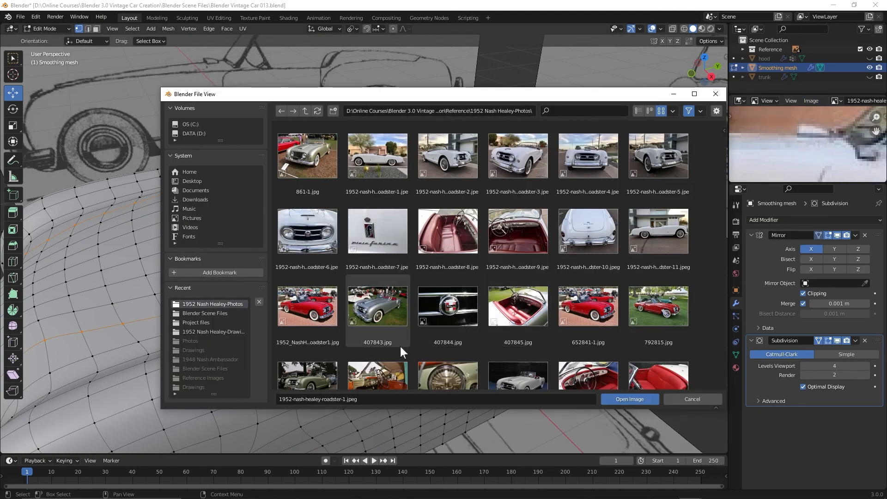
Open the silver roadster photo 407843.jpg and zoom in on the hood near the windshield.
{"action": "left_click", "coordinate": [630, 399]}
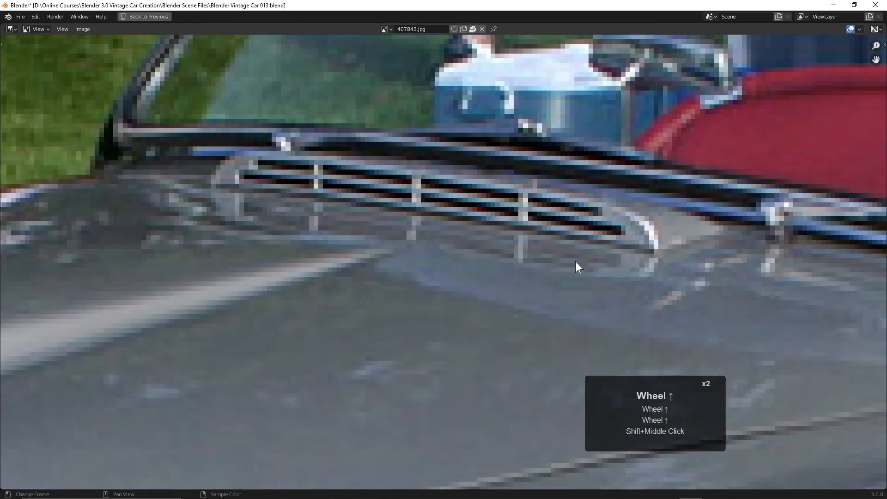
{"action": "scroll", "scroll_direction": "down", "scroll_amount": 3}
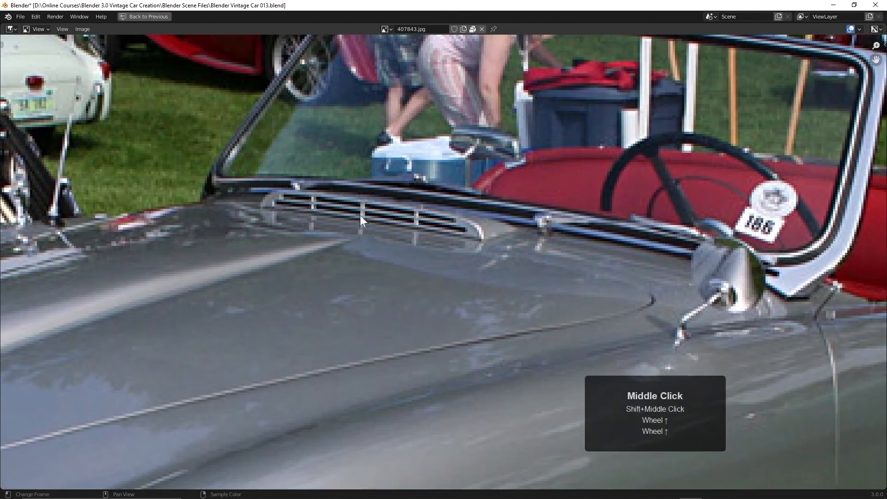
{"action": "mouse_move", "coordinate": [490, 242]}
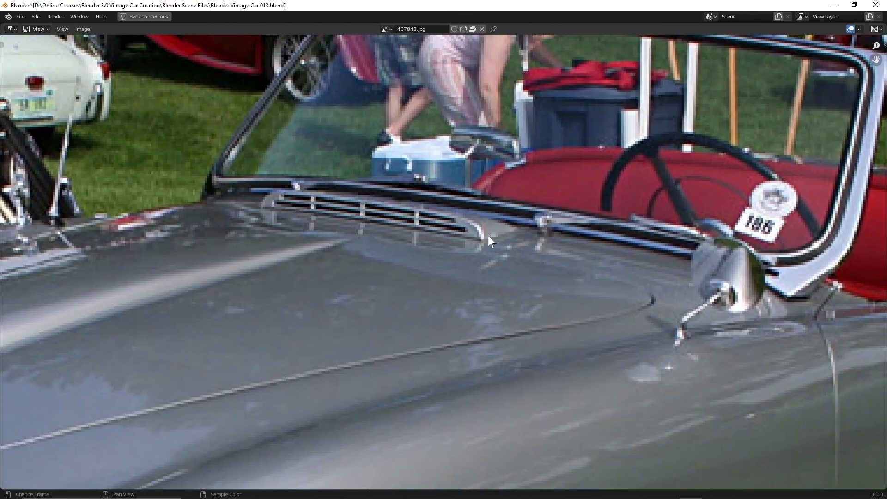
{"action": "scroll", "scroll_direction": "down", "scroll_amount": 3}
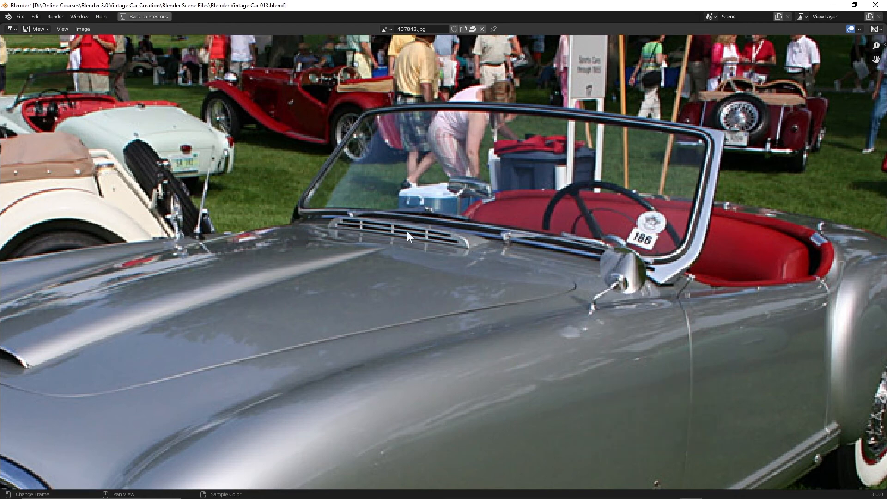
{"action": "mouse_move", "coordinate": [439, 255]}
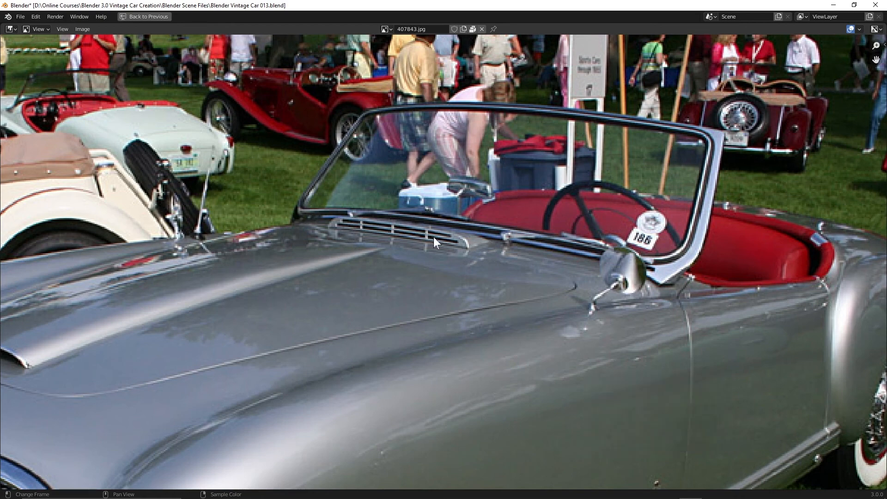
{"action": "mouse_move", "coordinate": [459, 261]}
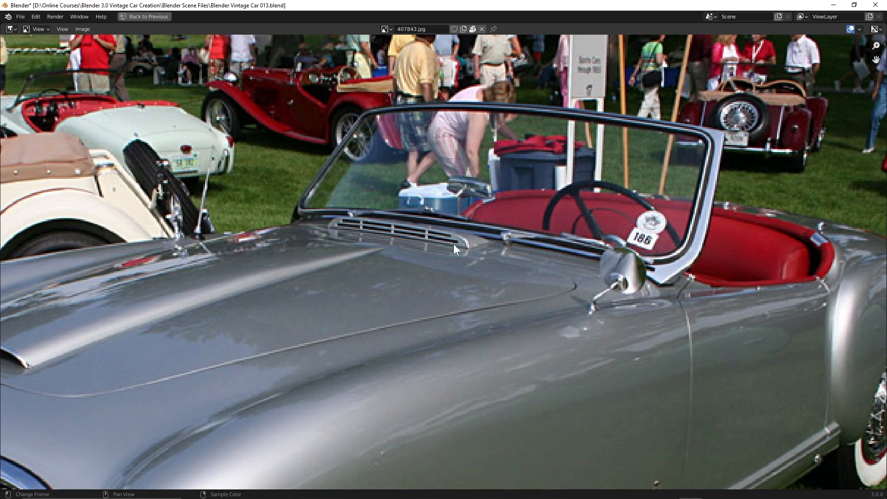